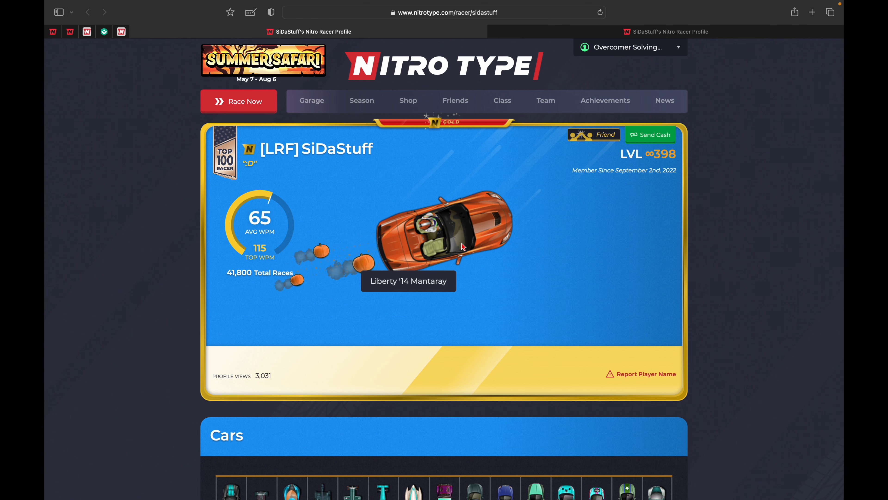
Step: Scroll through the Cars section of the profile, hovering over owned cars to see their names
scroll(down, 3)
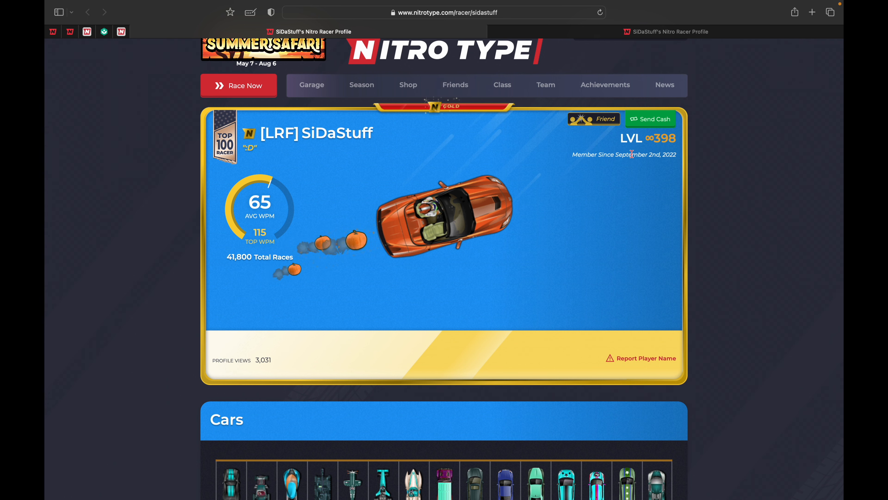
mouse_move(595, 210)
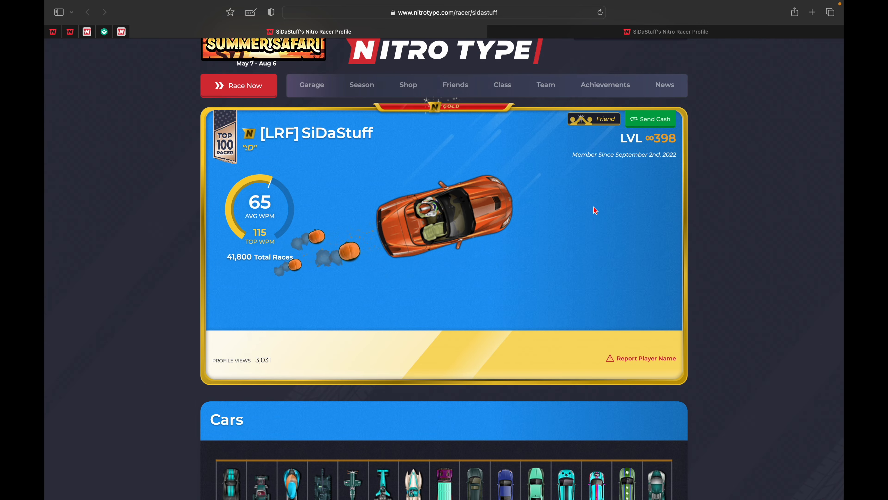
scroll(down, 3)
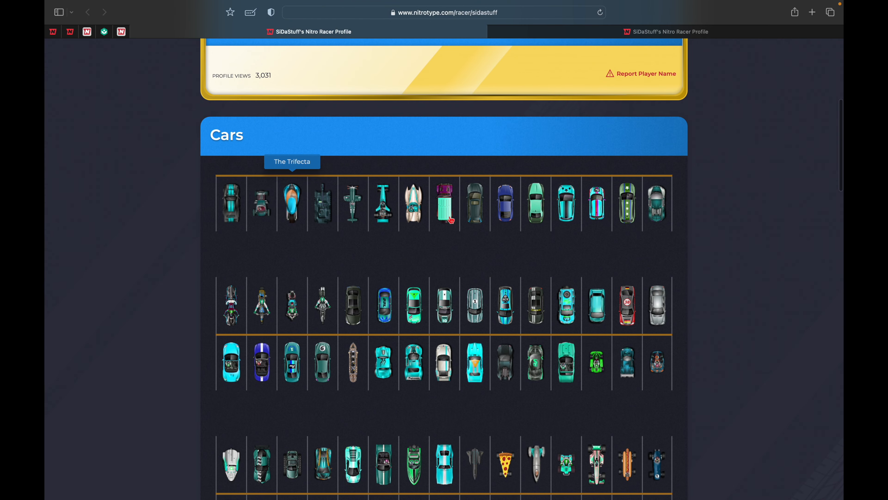
scroll(down, 3)
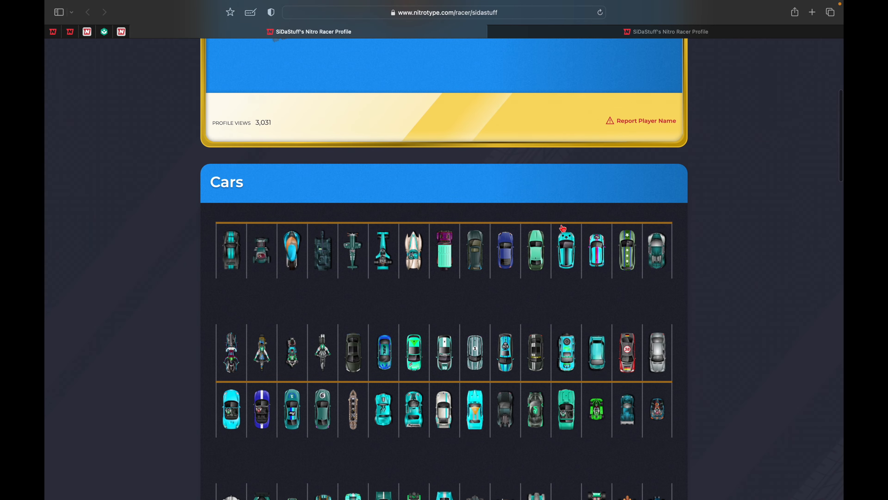
scroll(down, 3)
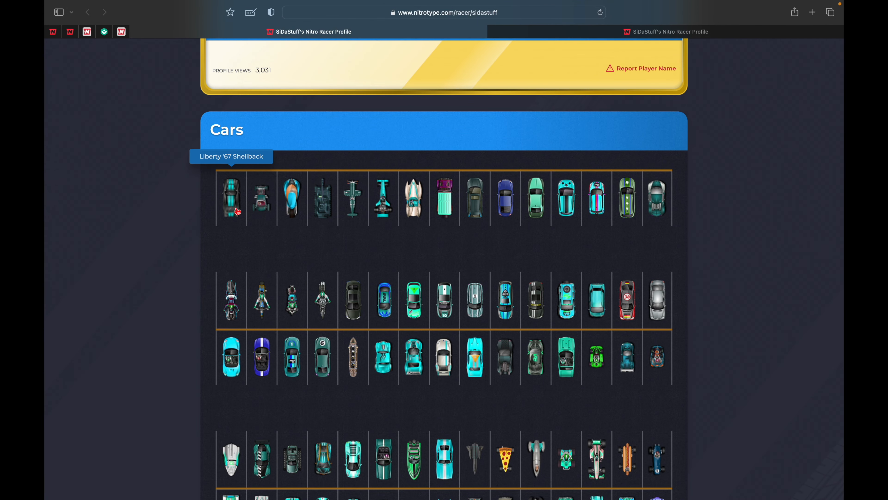
mouse_move(77, 207)
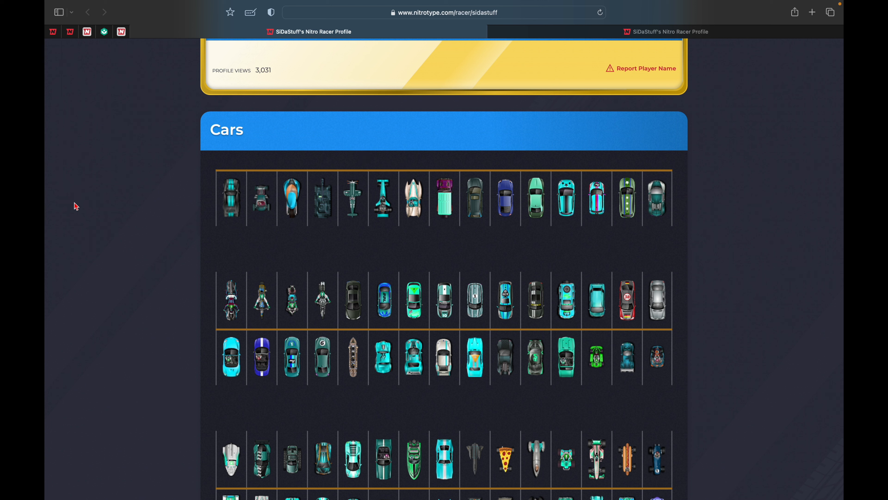
mouse_move(475, 198)
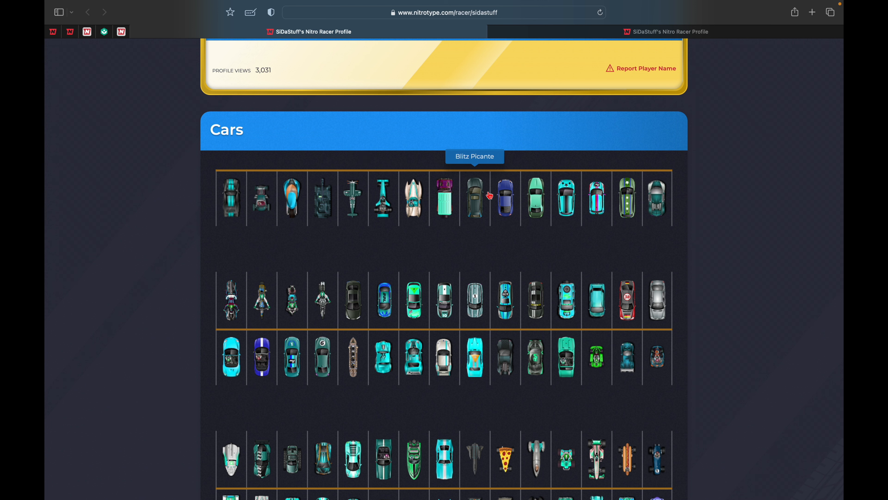
mouse_move(535, 197)
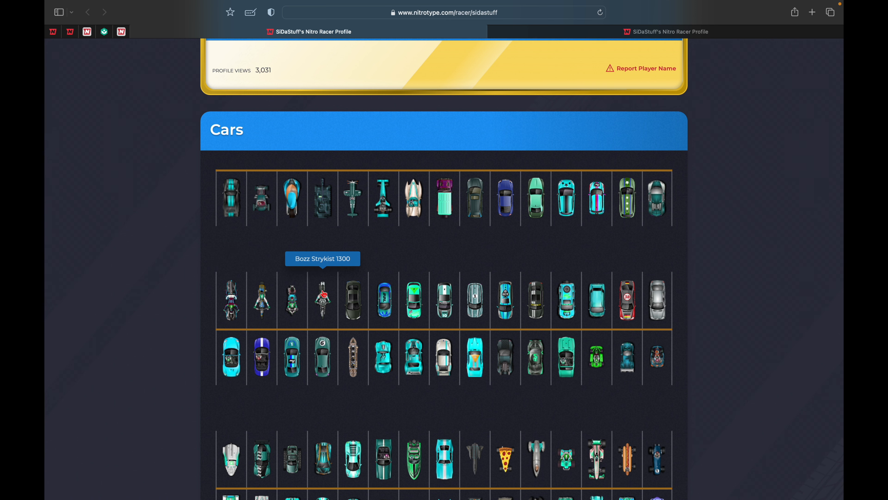
scroll(down, 3)
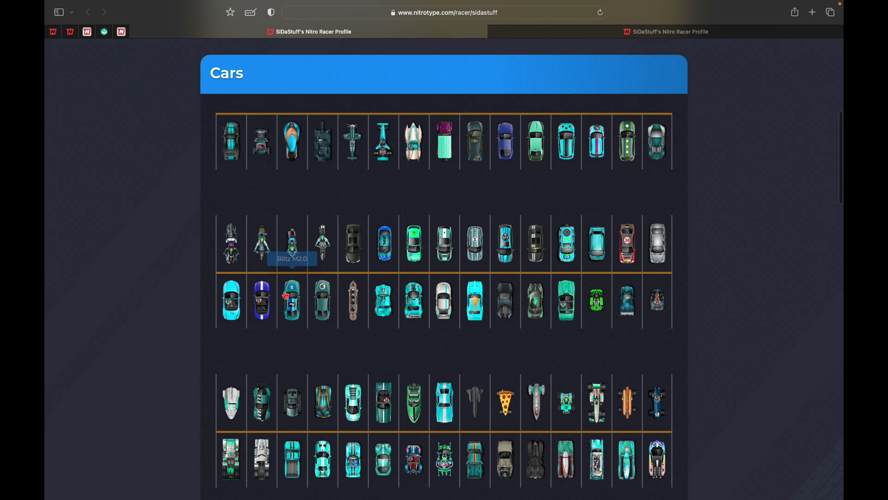
mouse_move(504, 238)
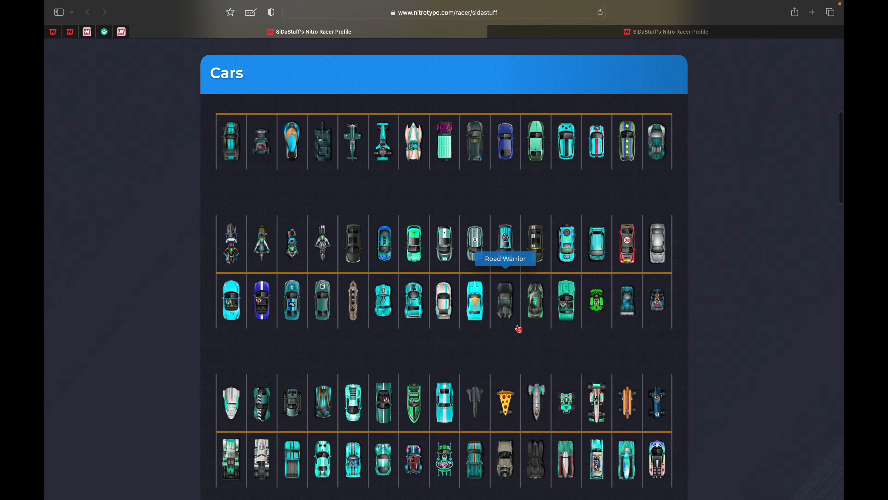
scroll(down, 3)
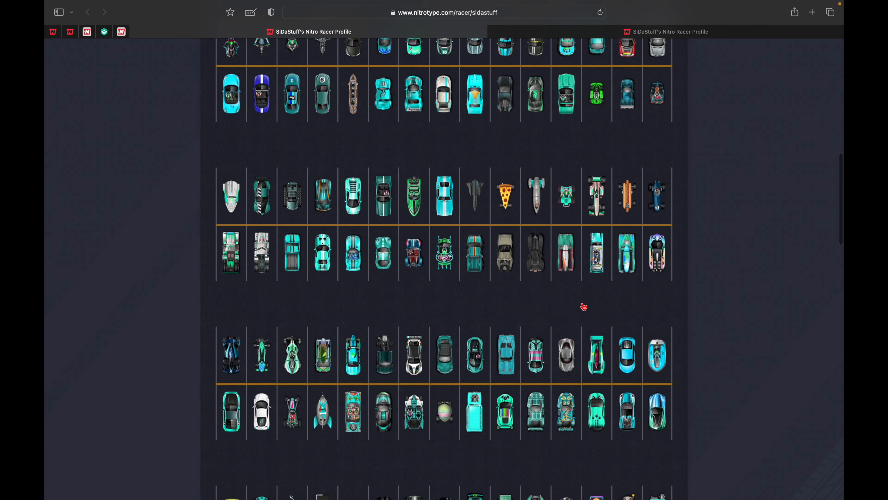
scroll(down, 3)
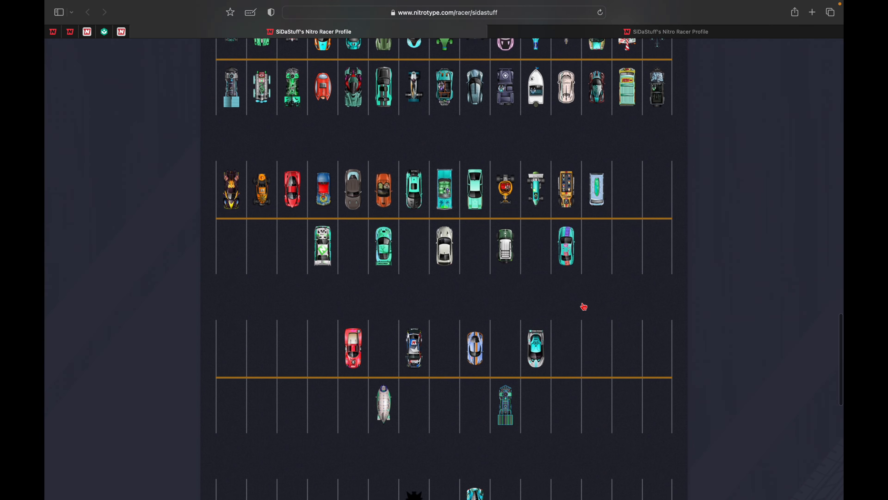
scroll(down, 3)
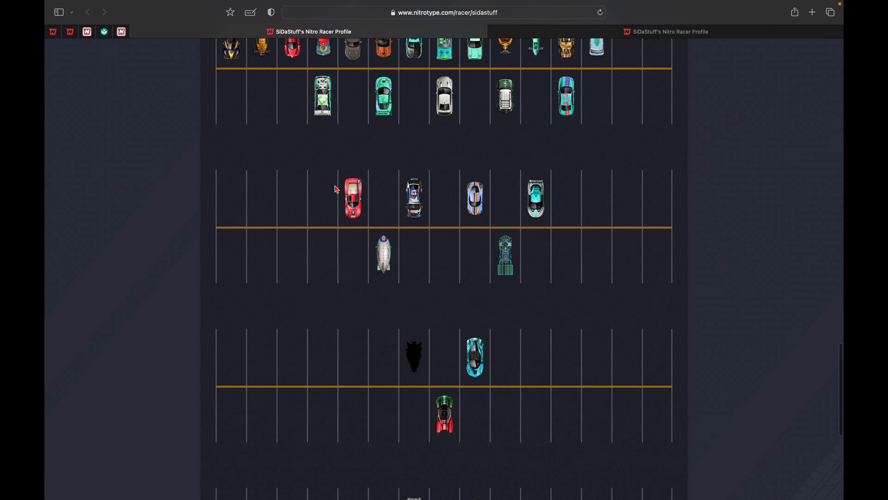
scroll(down, 3)
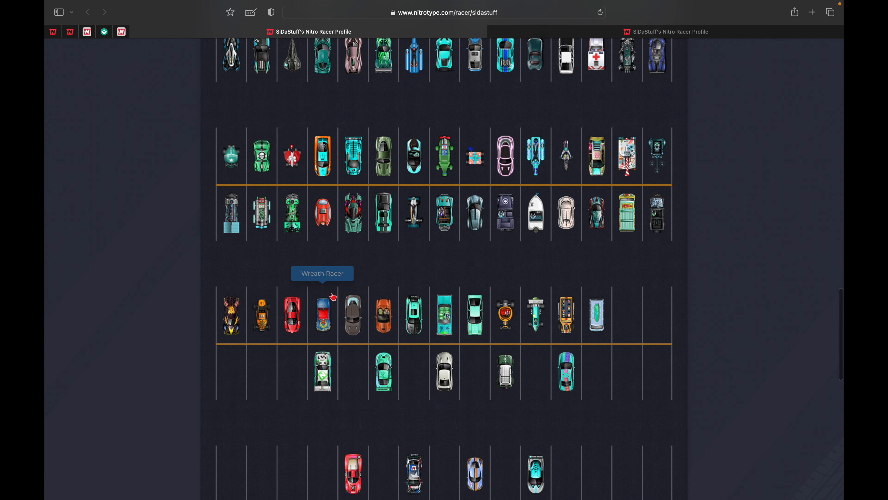
mouse_move(292, 218)
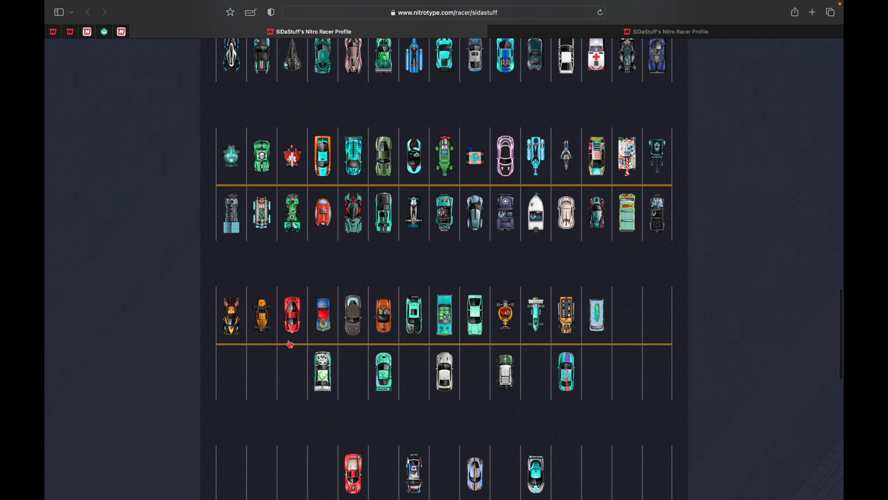
mouse_move(231, 315)
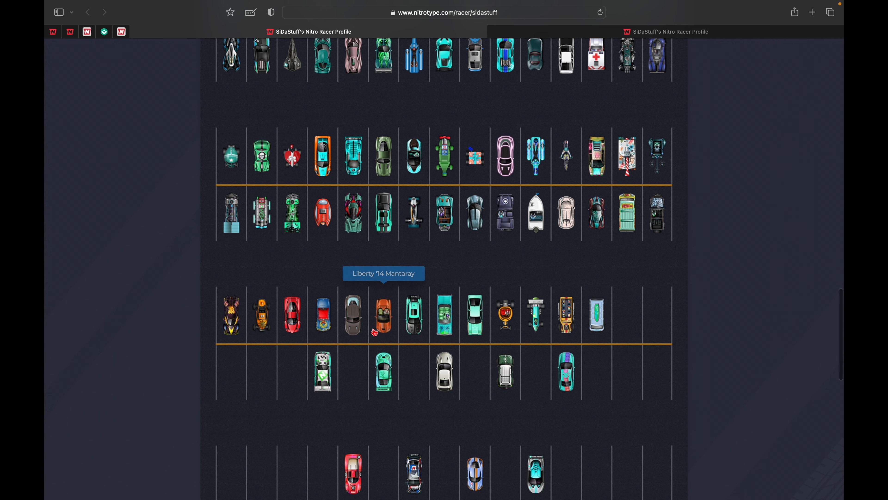
mouse_move(500, 308)
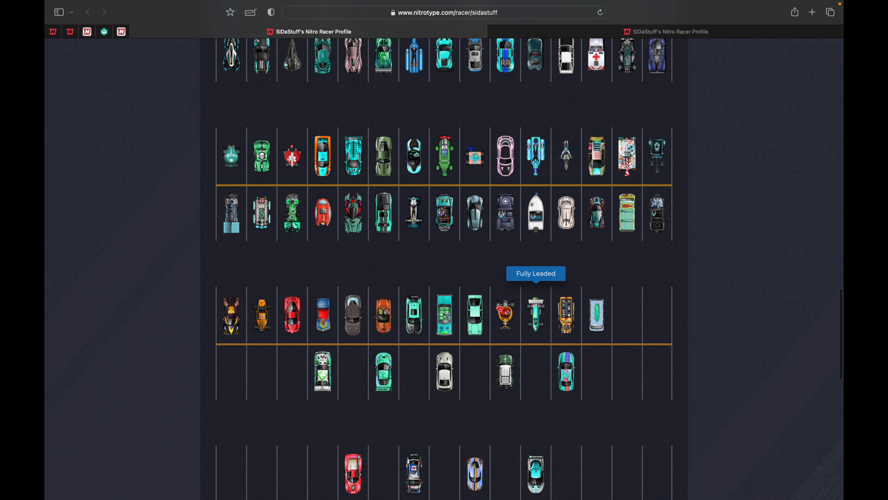
mouse_move(504, 314)
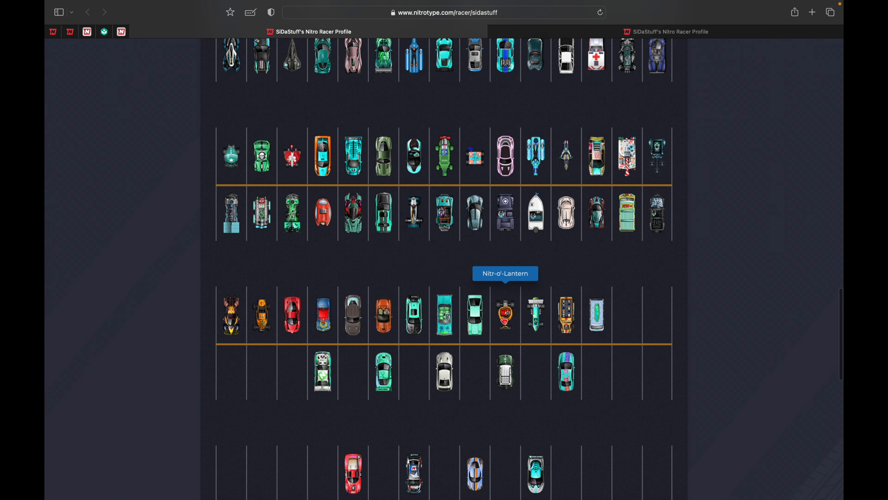
scroll(down, 3)
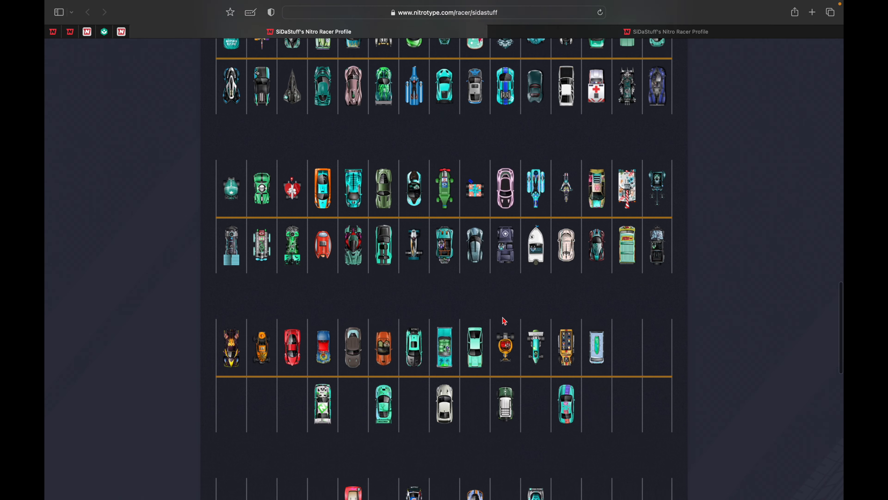
scroll(up, 3)
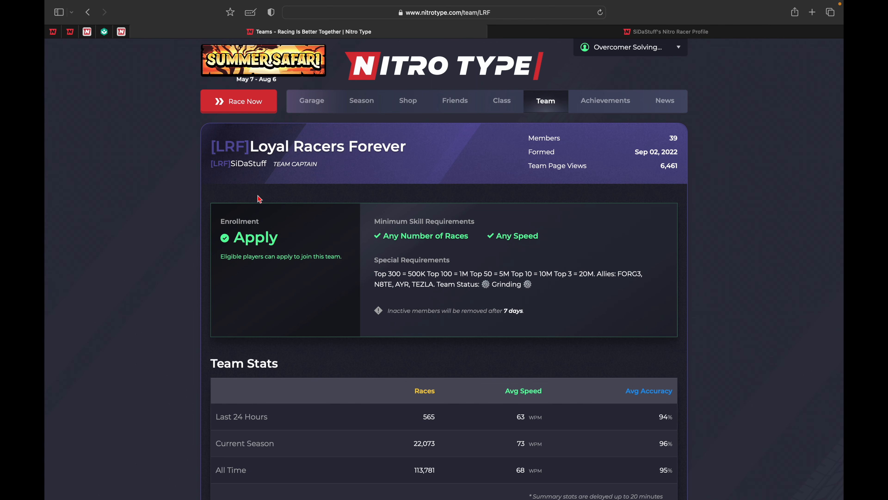
Step: Go from the team captain's racer profile to the zPlayers [ZP] team page on Nitro Math
click(238, 164)
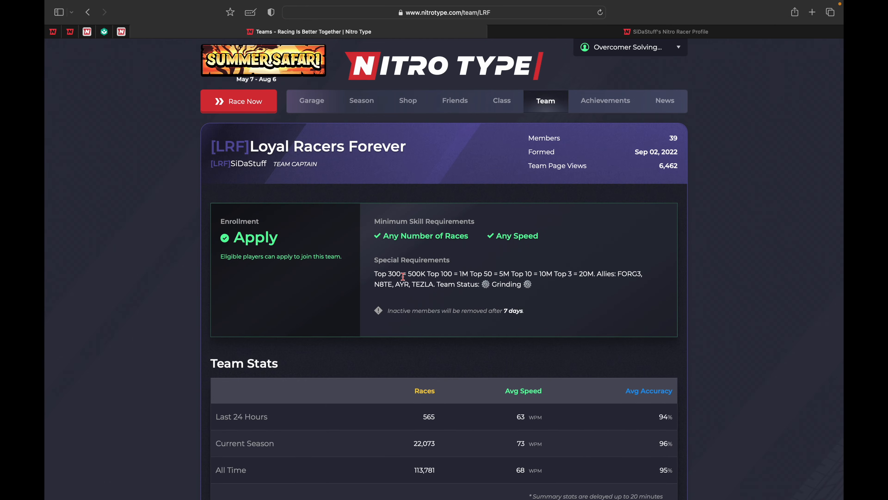
scroll(down, 3)
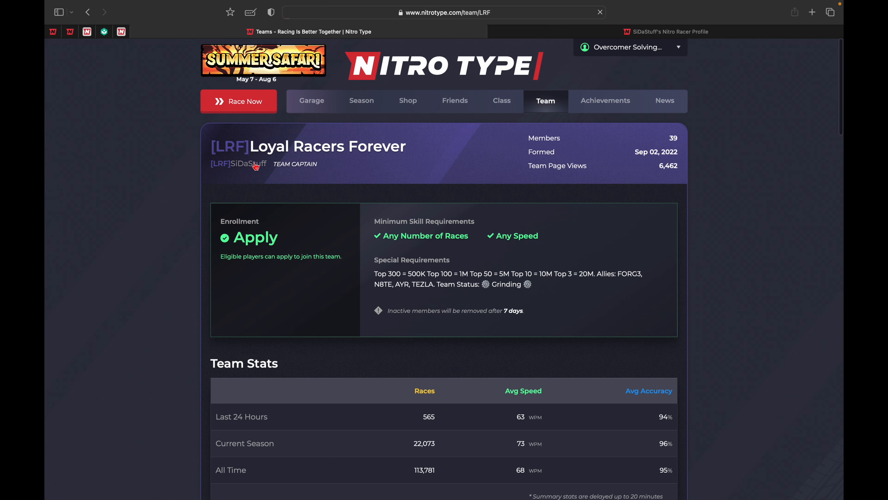
click(245, 164)
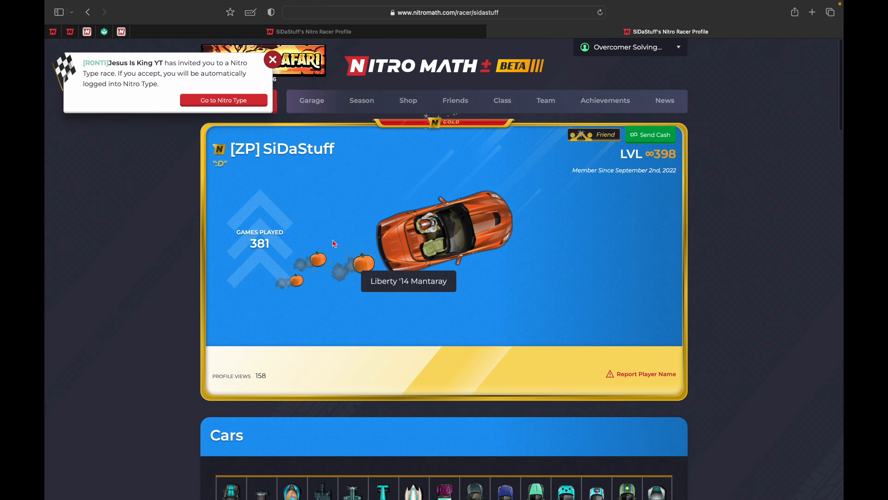
click(272, 58)
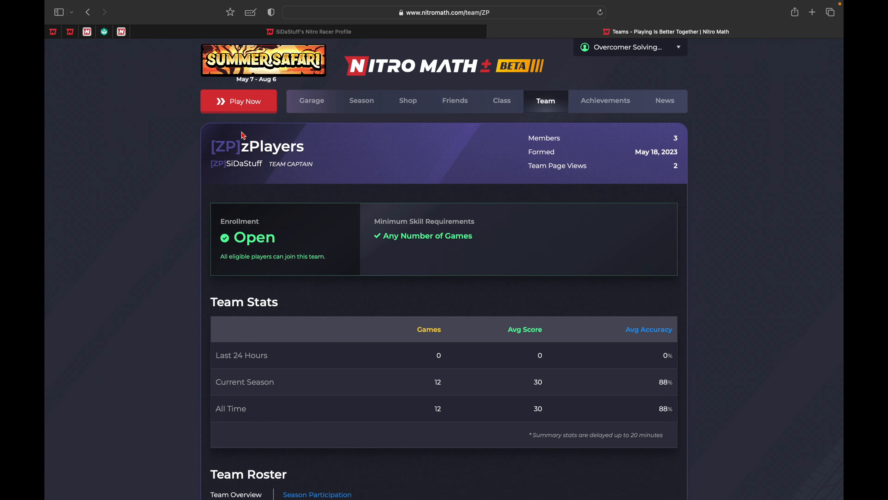
mouse_move(309, 177)
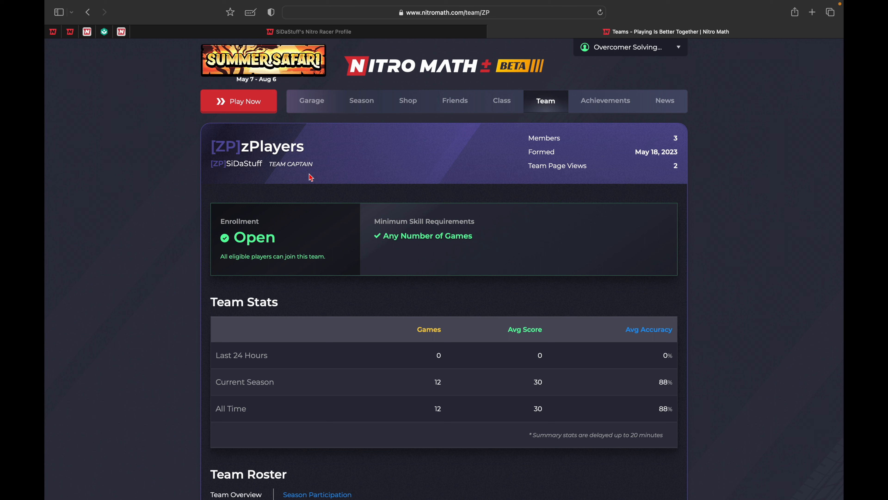
mouse_move(680, 168)
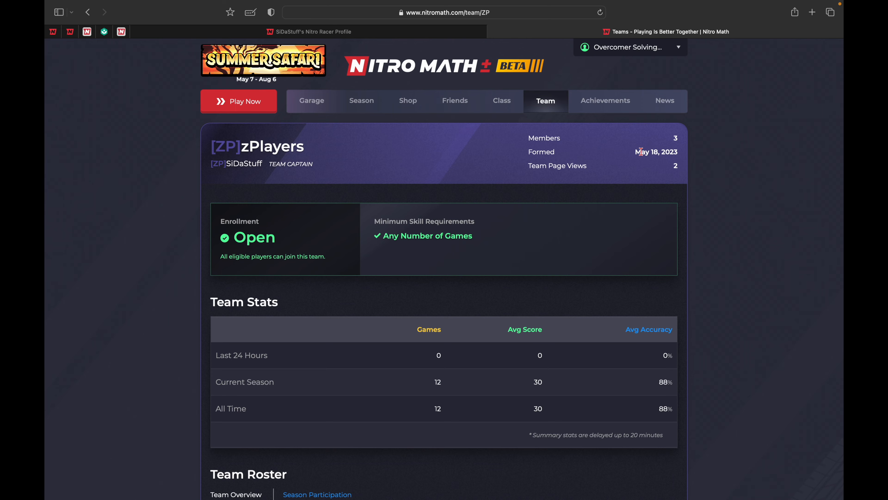
scroll(down, 3)
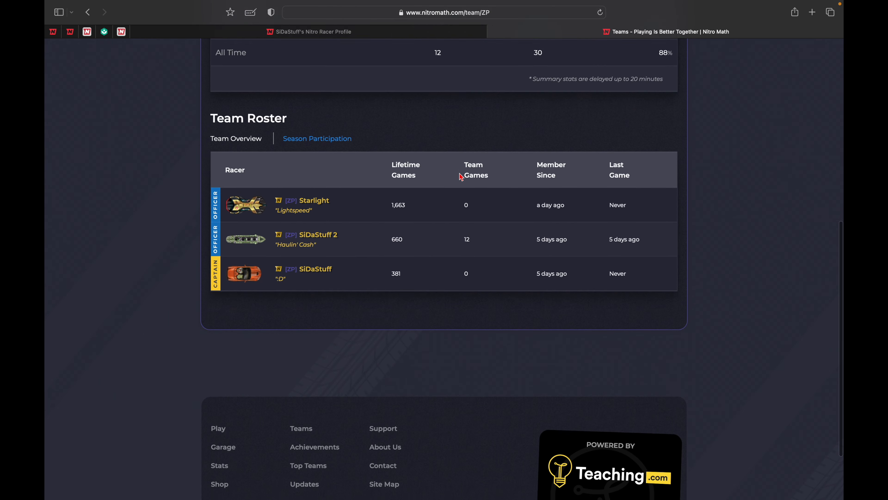
scroll(up, 3)
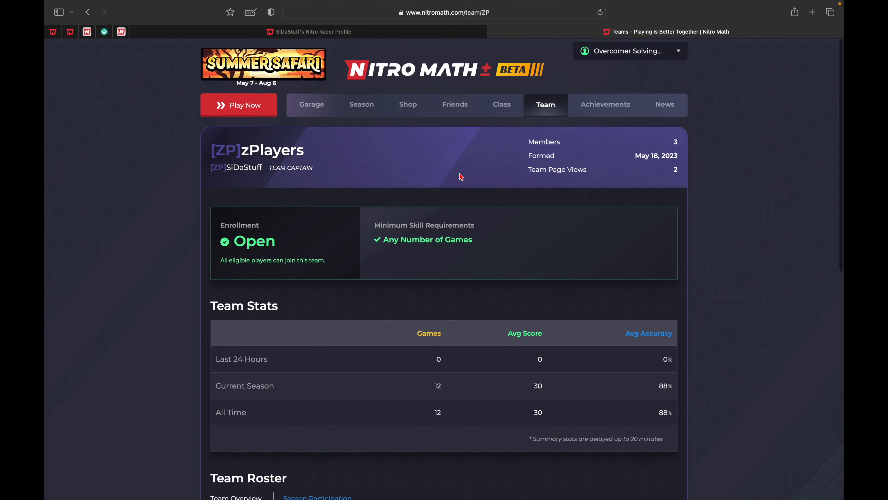
scroll(down, 3)
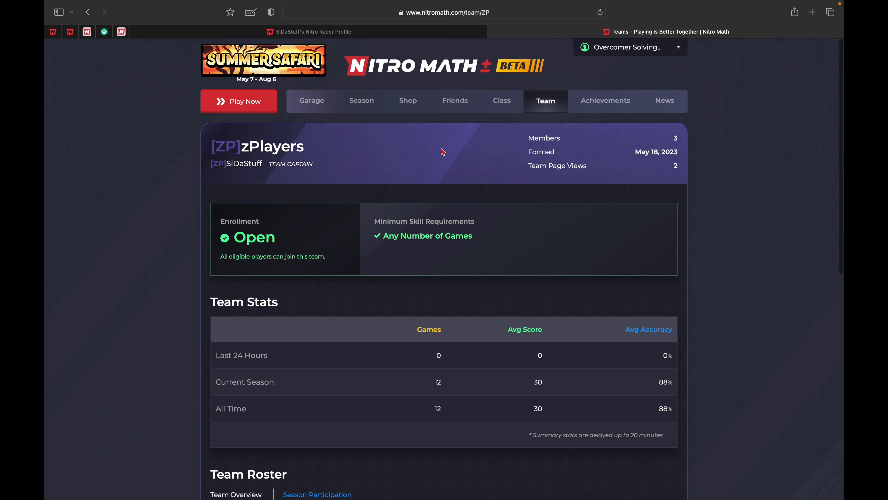
Step: View captain SiDaStuff's Nitro Math profile with 381 games played and level 398
click(240, 164)
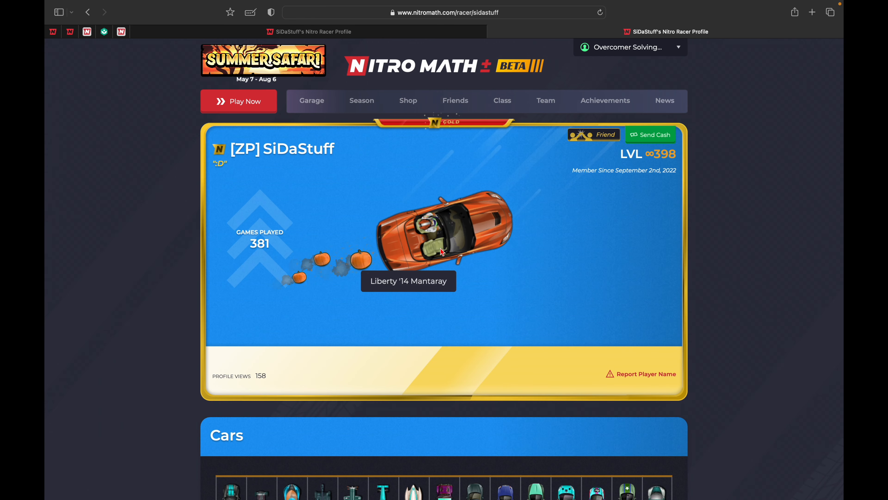
mouse_move(569, 340)
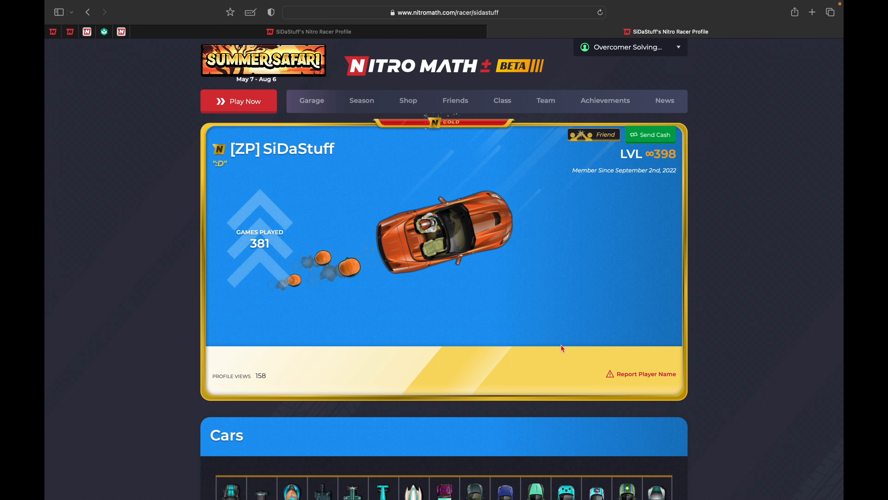
mouse_move(587, 311)
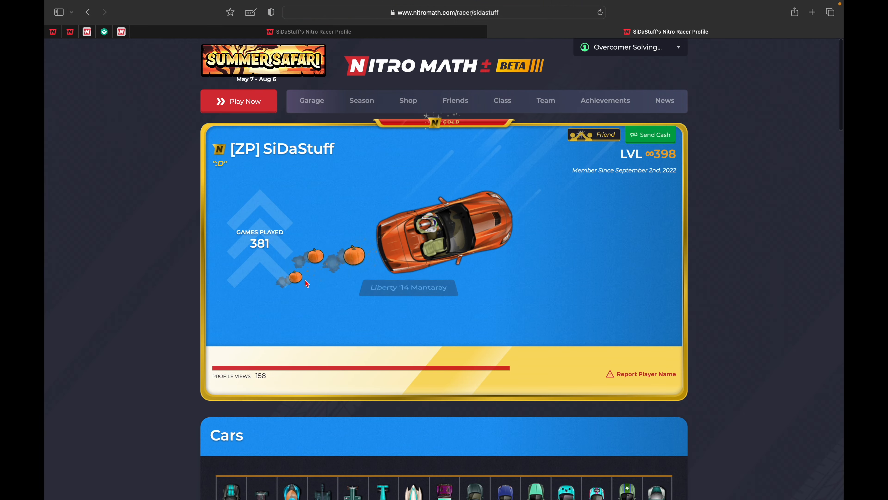
scroll(down, 3)
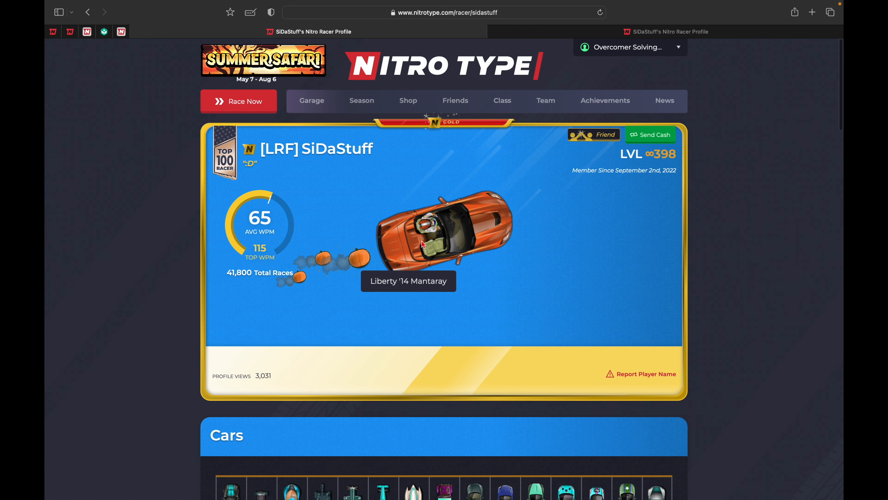
mouse_move(611, 258)
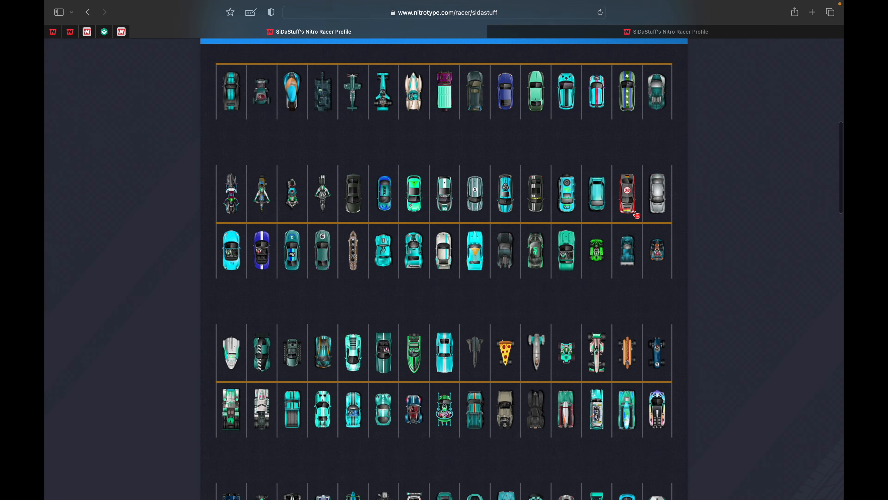
Step: Look through SiDaStuff's Cars garage on the Nitro Type profile
scroll(down, 3)
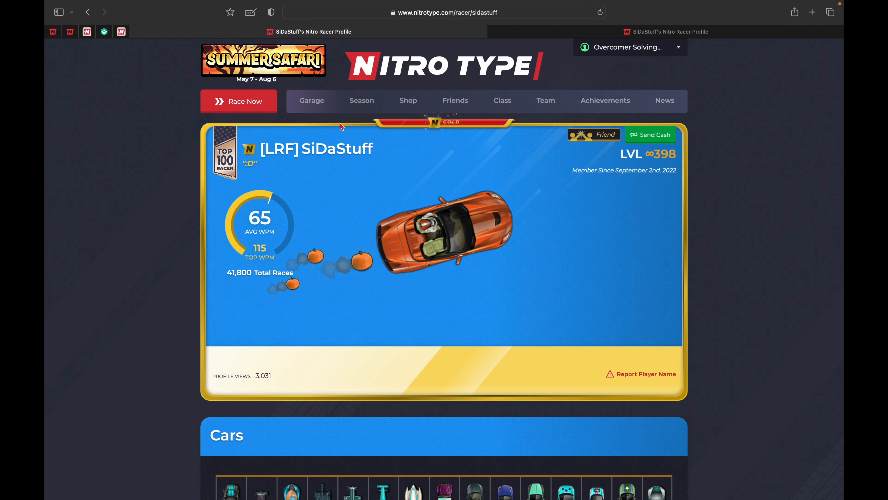
click(312, 101)
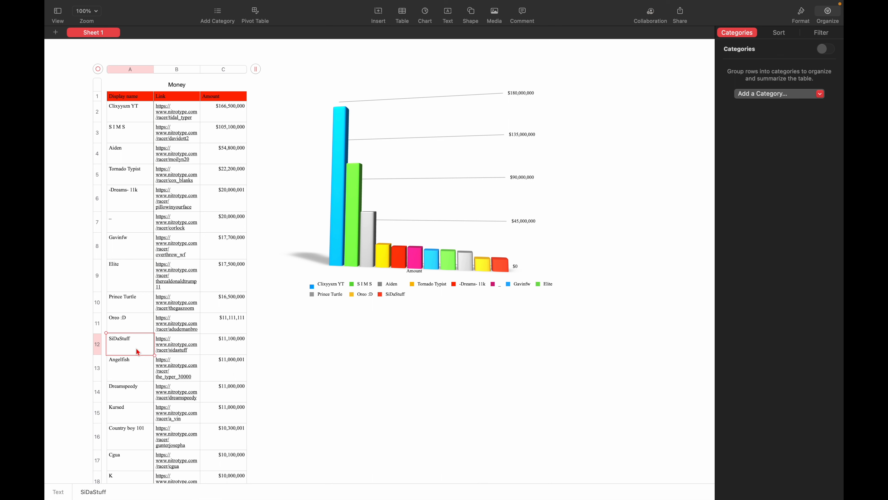
mouse_move(134, 348)
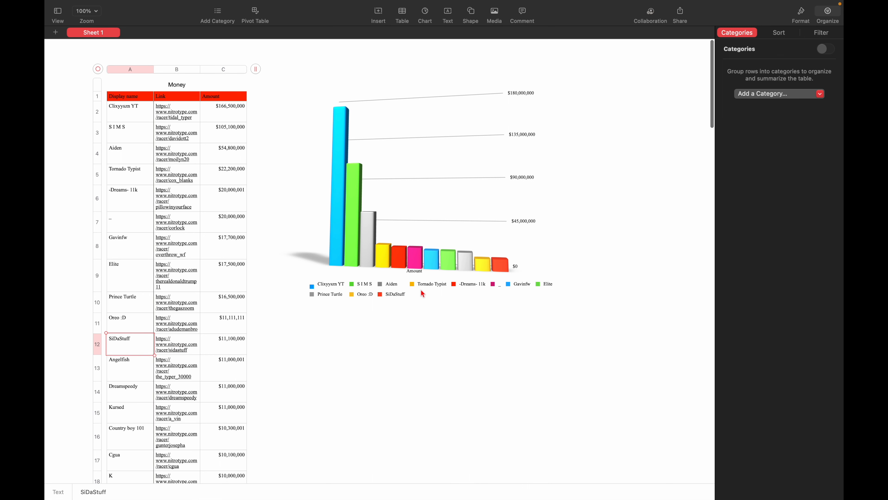
mouse_move(503, 258)
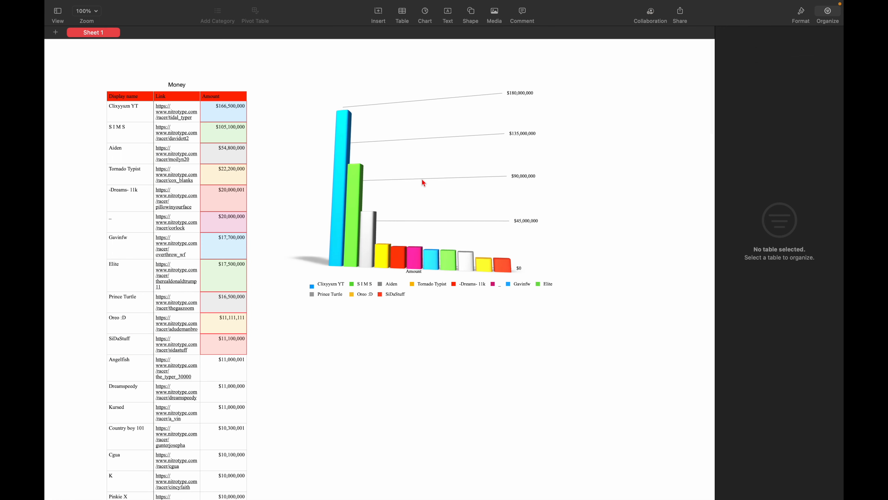
Step: Select the 3D bar chart of donated amounts beside the Money donor table
click(422, 183)
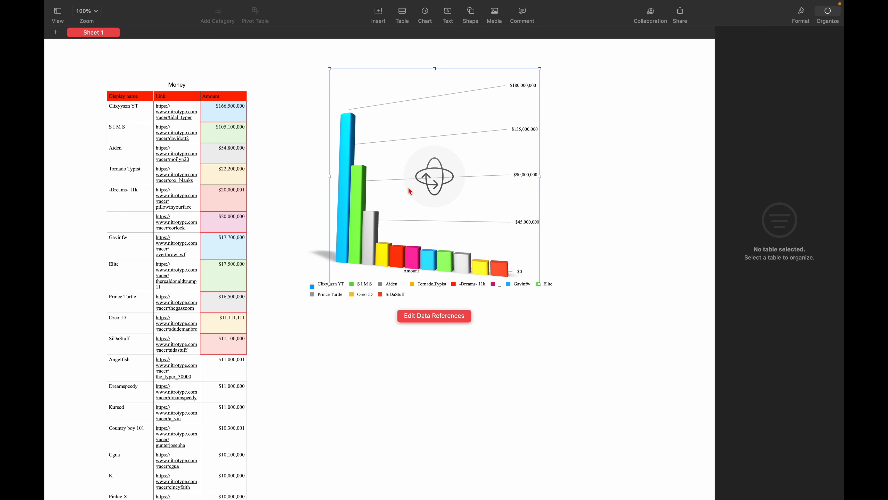